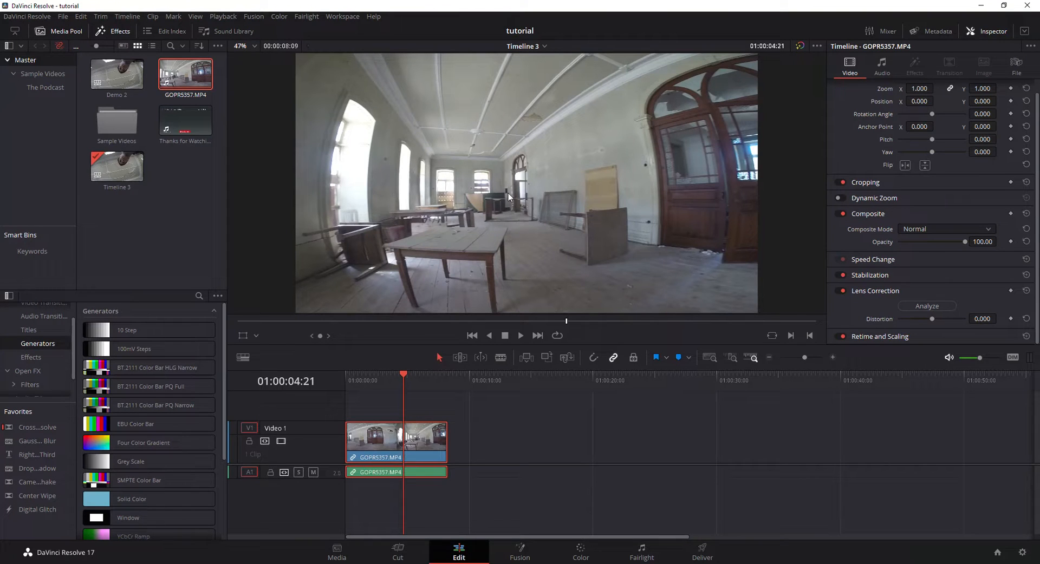
pyautogui.moveTo(466, 153)
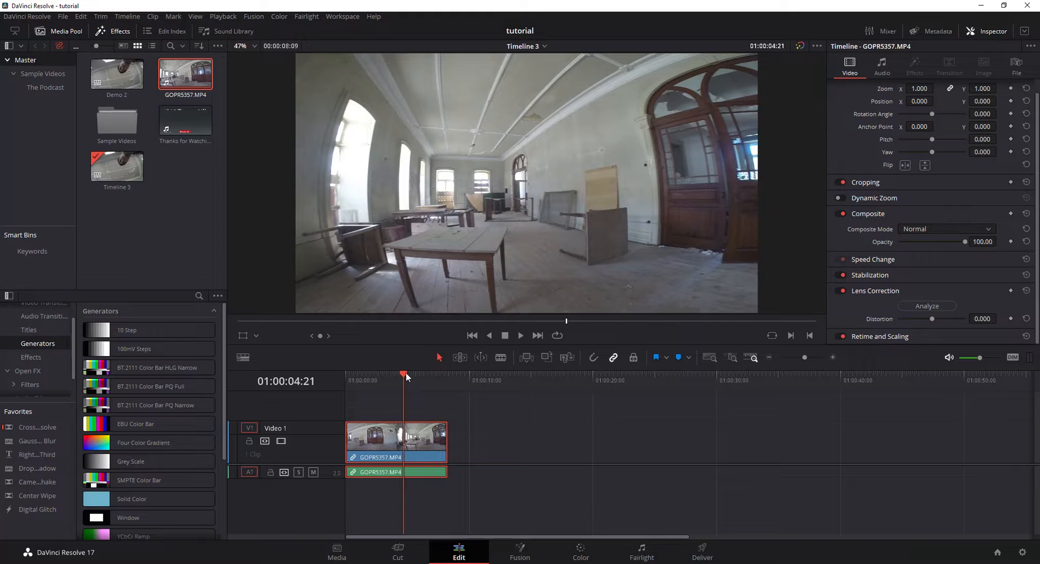
# Cue the GOPR5357 clip on Timeline 3 to about 01:00:05:11
pyautogui.click(431, 380)
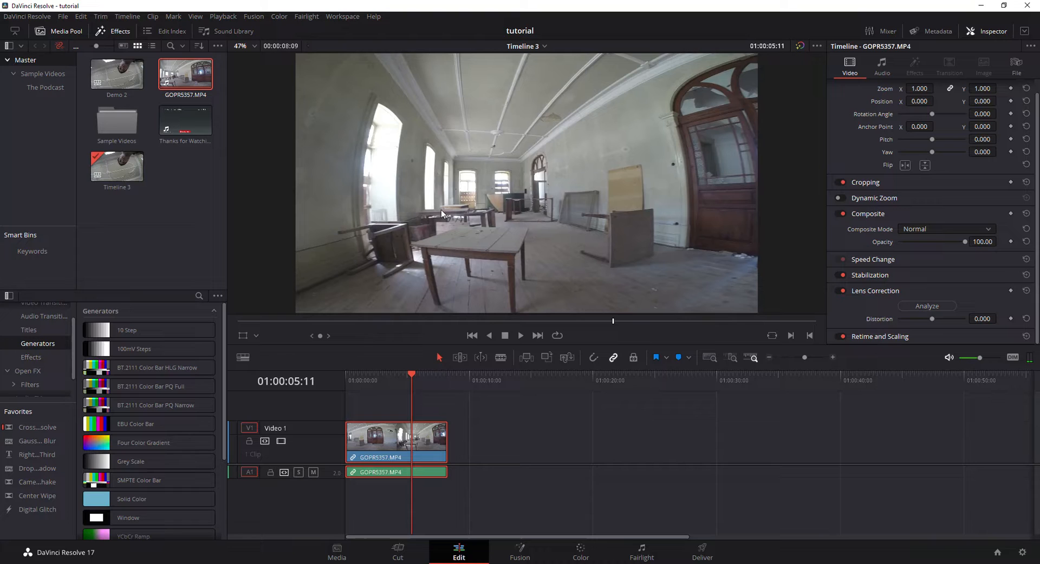
pyautogui.moveTo(433, 286)
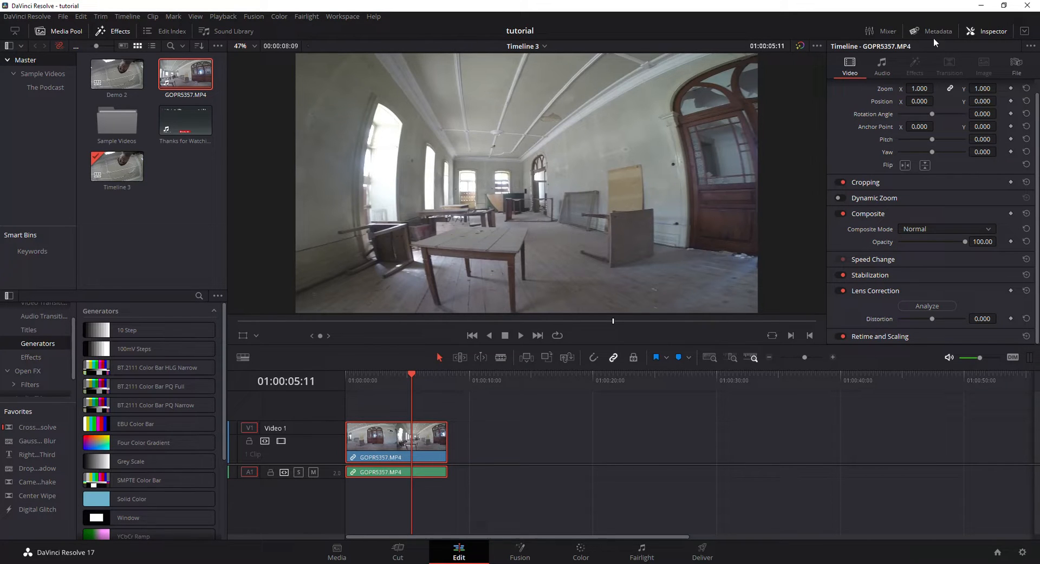
pyautogui.moveTo(838, 115)
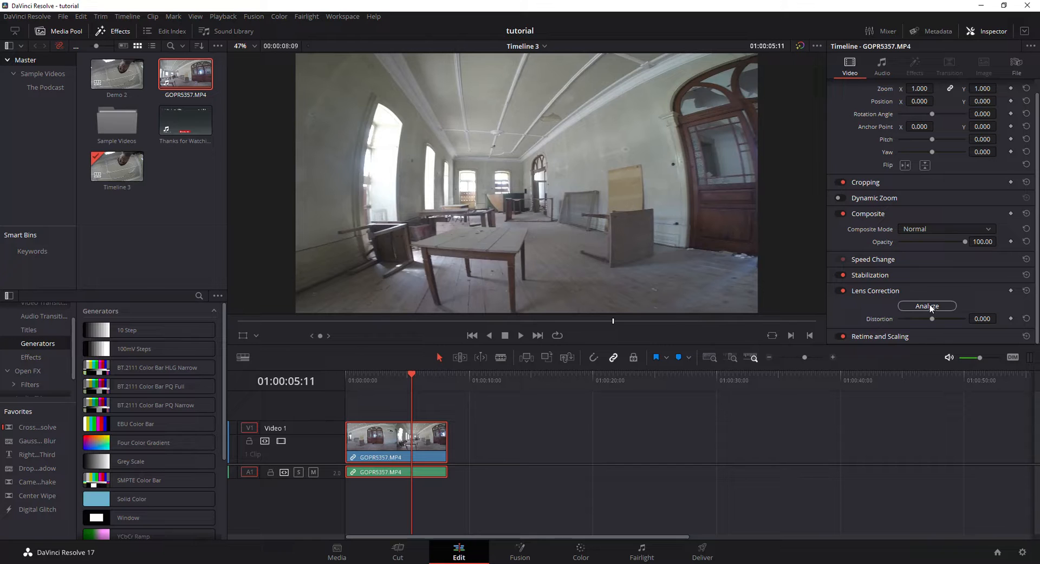
# Run the automatic lens correction analysis, which sets distortion to 0.560
pyautogui.click(927, 306)
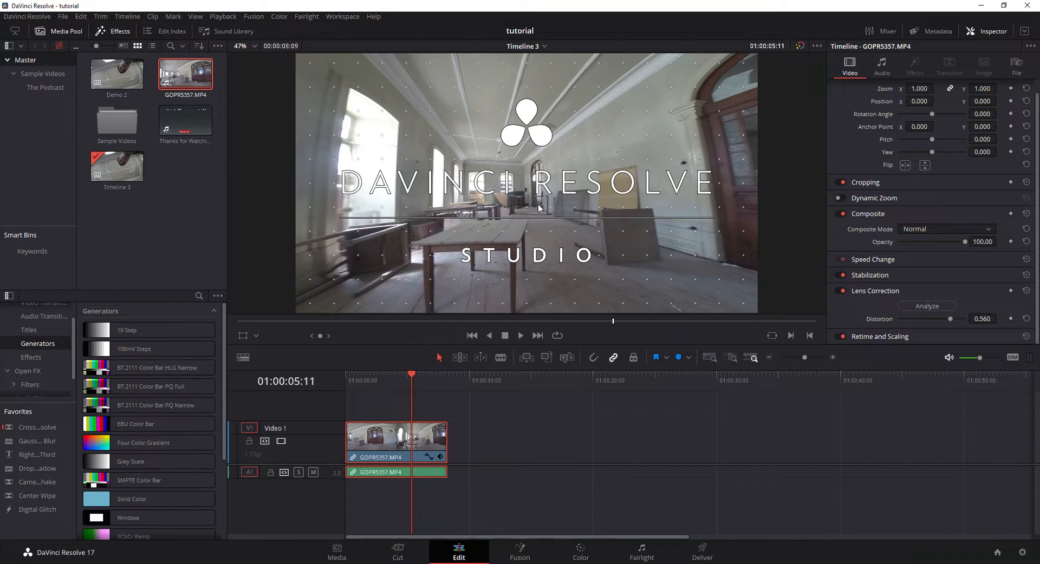
pyautogui.moveTo(557, 204)
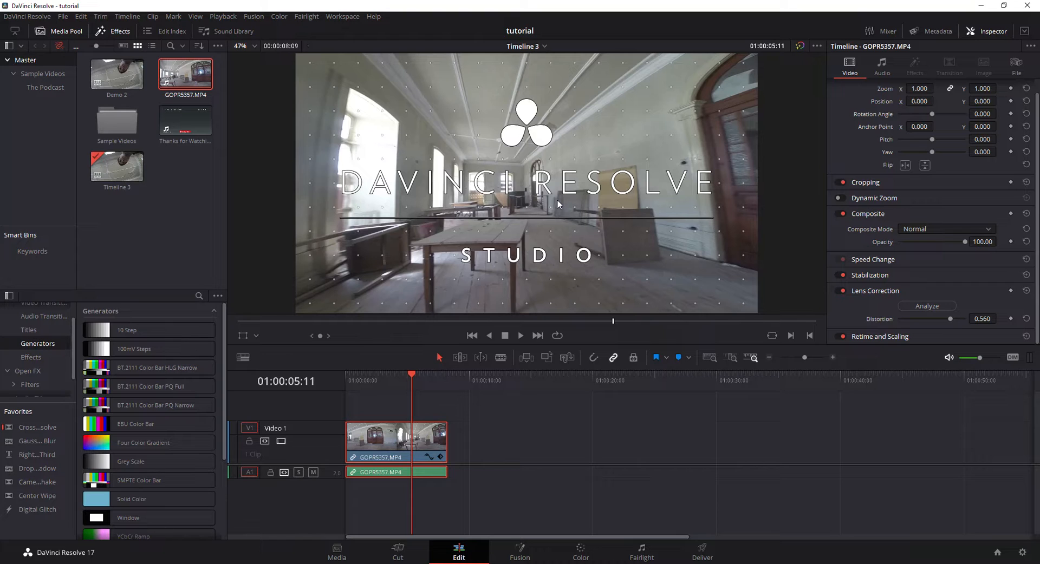
pyautogui.moveTo(825, 287)
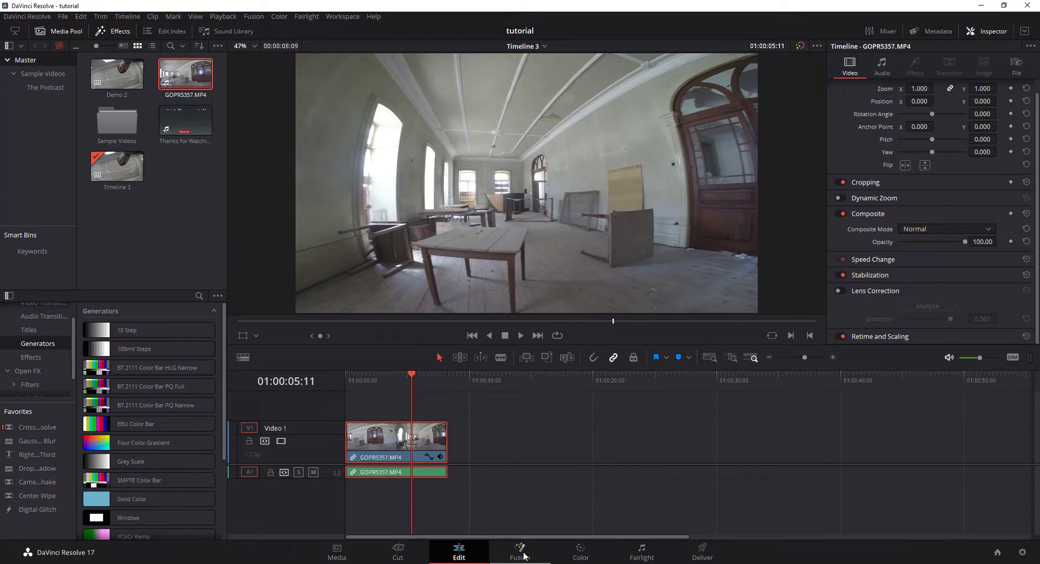
# Open the GOPR5357 clip on the Fusion page, wired MediaIn1 to MediaOut1
pyautogui.click(519, 552)
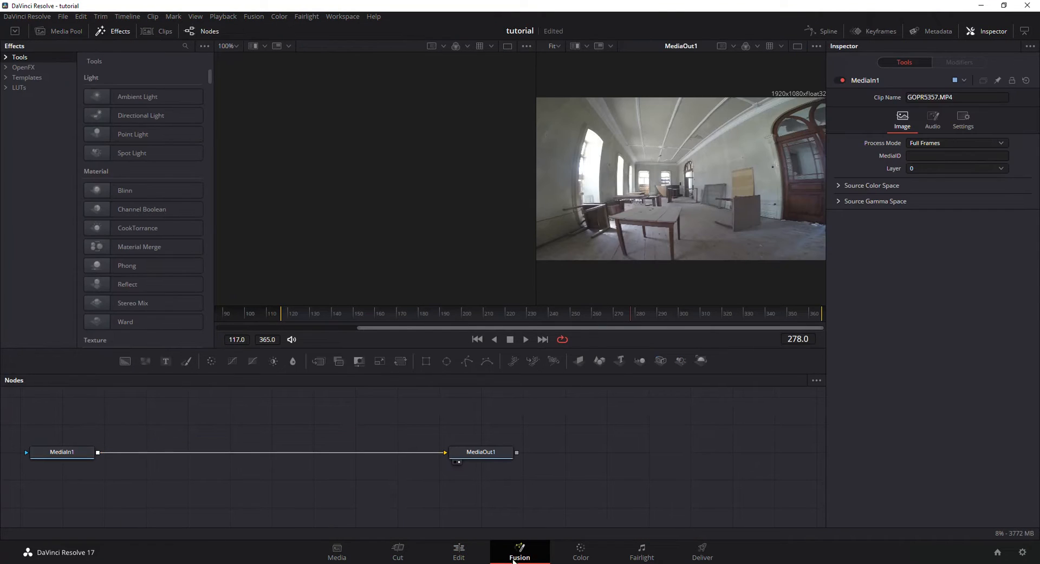
pyautogui.moveTo(78, 456)
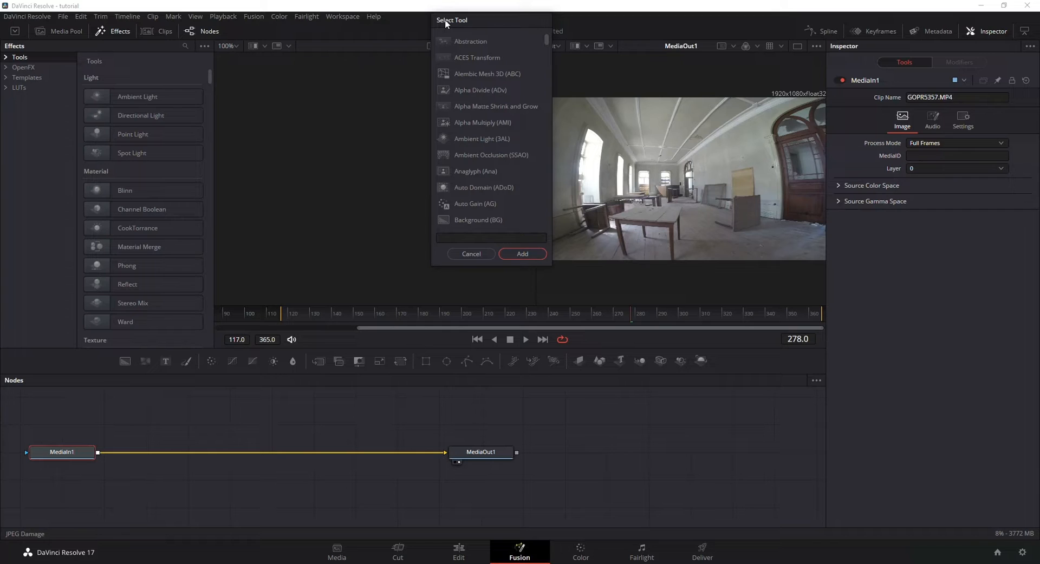
pyautogui.moveTo(462, 24)
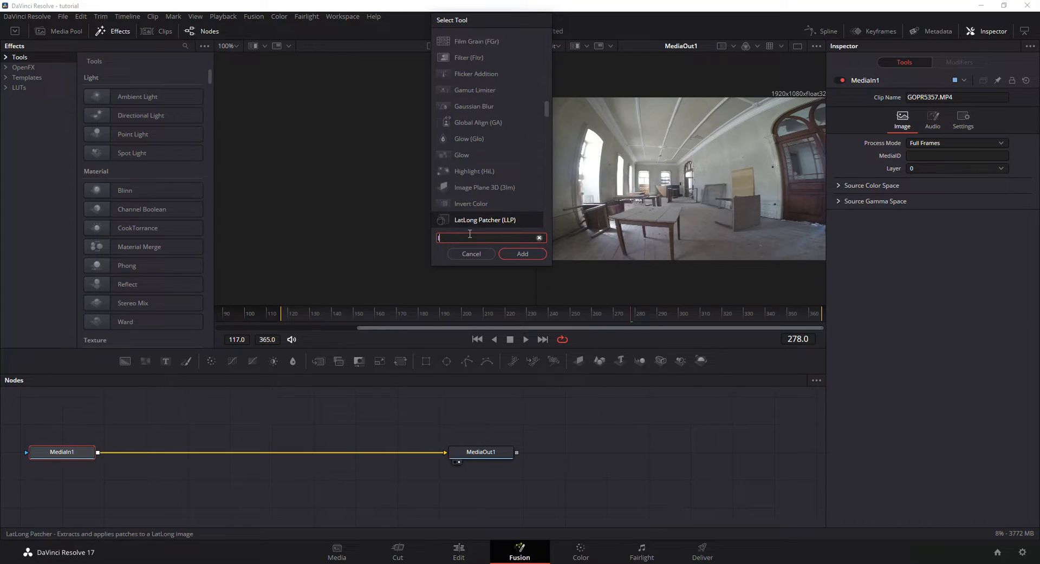
# Search the tool list for Lens Distort and add it as LensDistort1
pyautogui.write('lew')
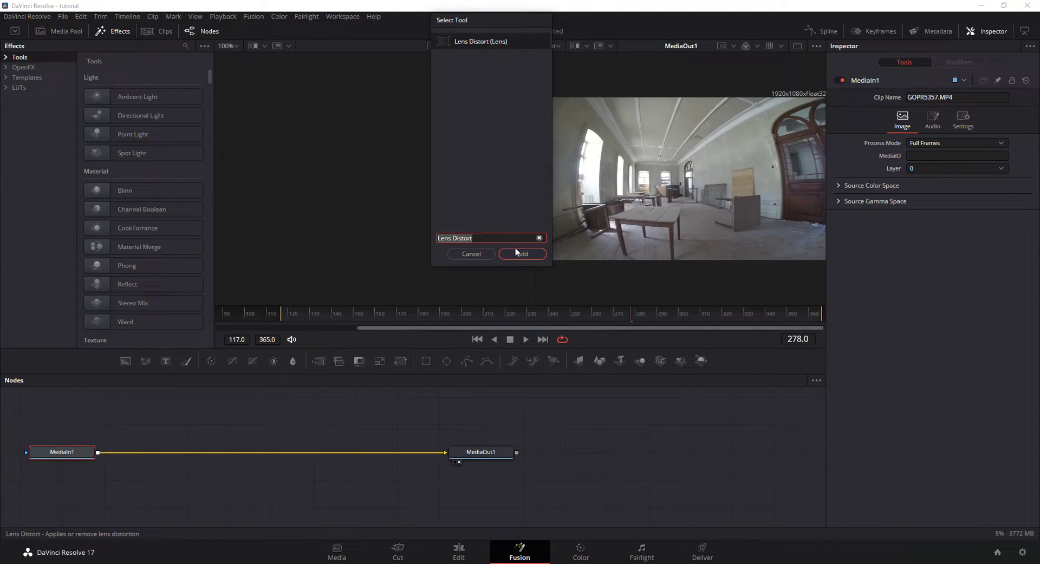
pyautogui.click(522, 254)
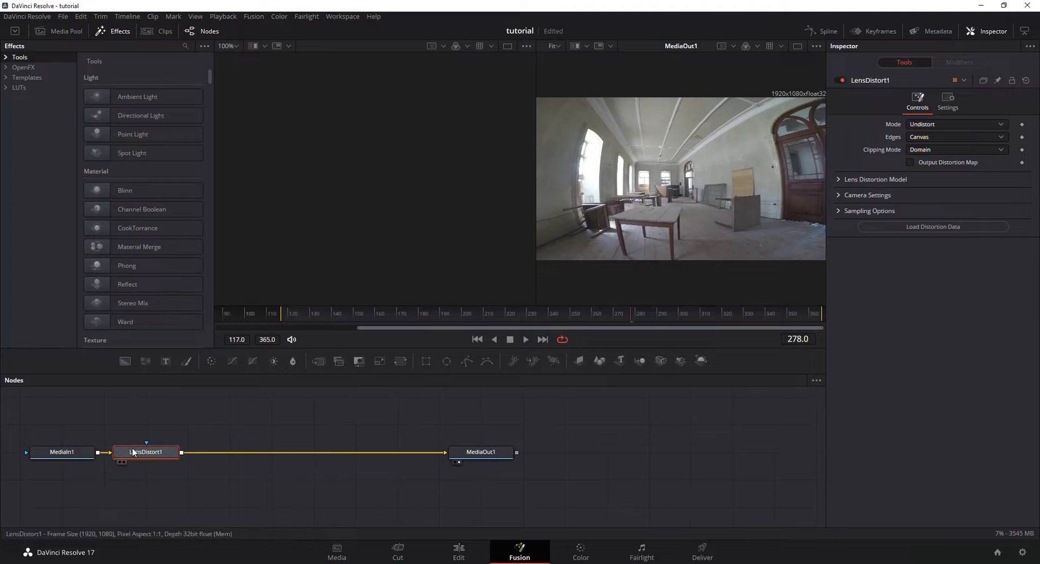
pyautogui.moveTo(61, 452)
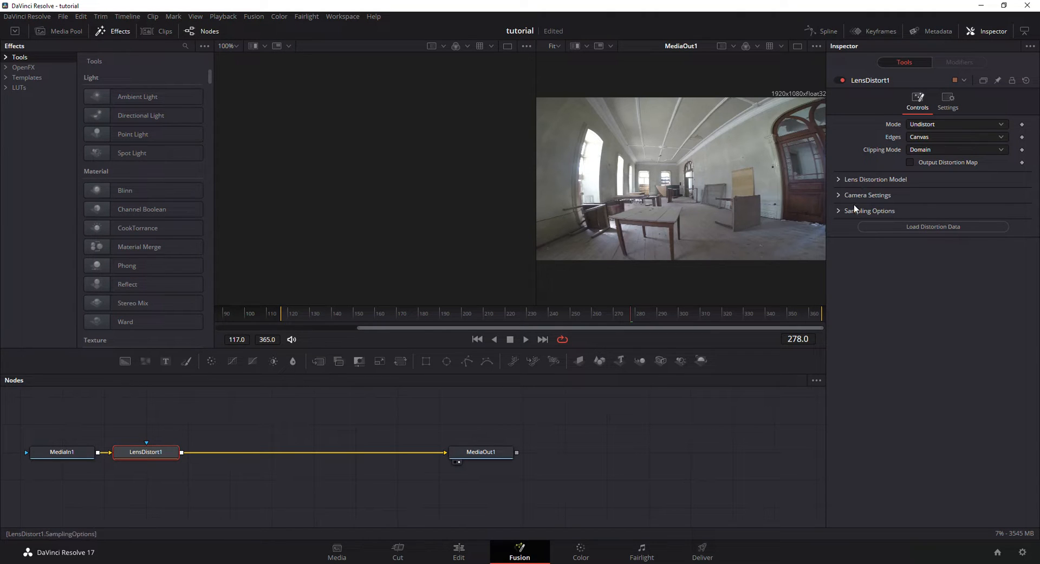
# Expand LensDistort1's Lens Distortion Model section, showing 3DE Classic LD Model
pyautogui.click(876, 180)
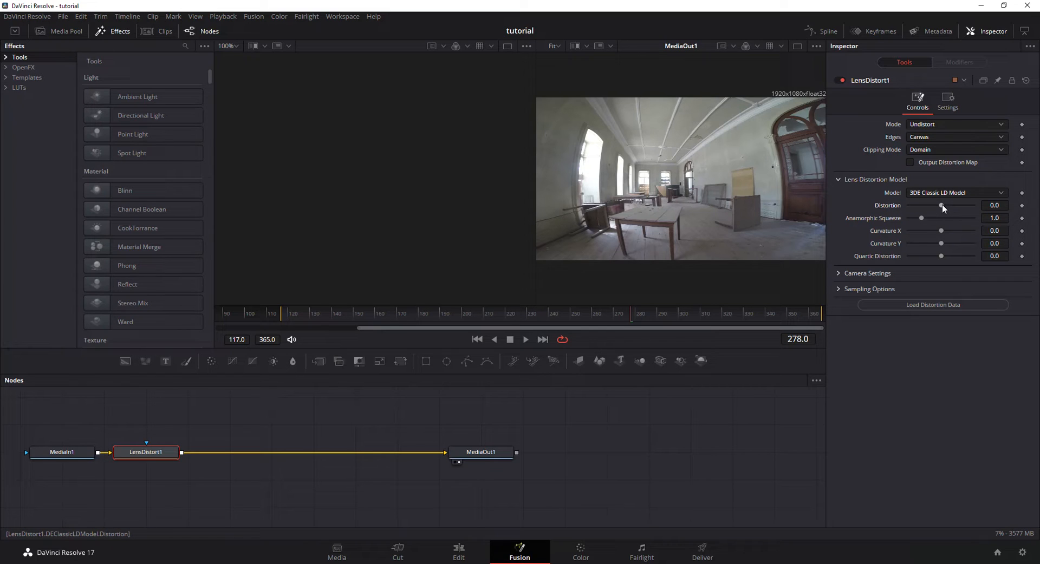
# Adjust LensDistort1's Distortion slider, settling at 0.294 to flatten the fisheye curve
pyautogui.moveTo(940, 205); pyautogui.dragTo(942, 205)
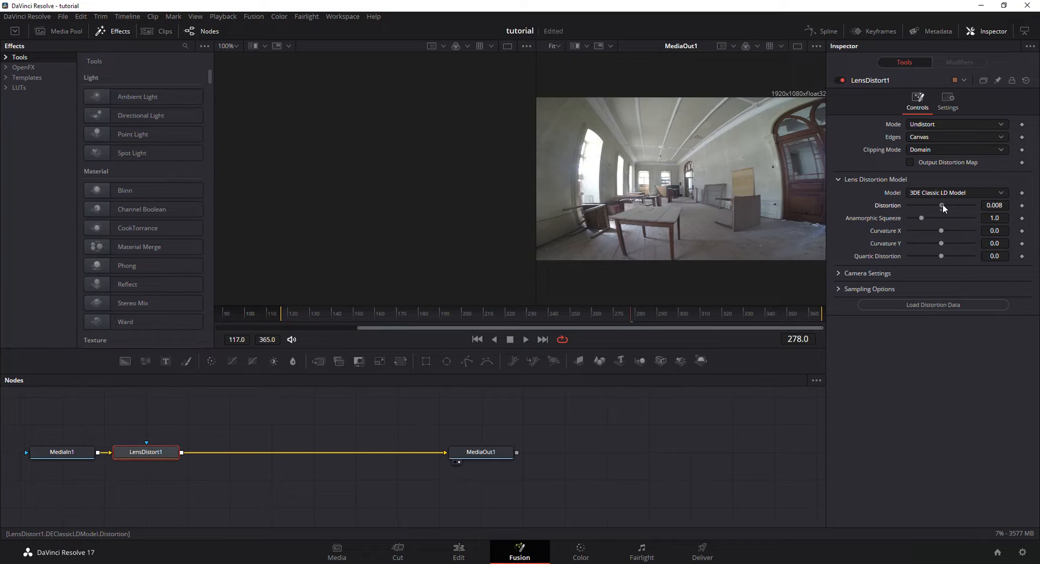
pyautogui.moveTo(942, 205); pyautogui.dragTo(950, 204)
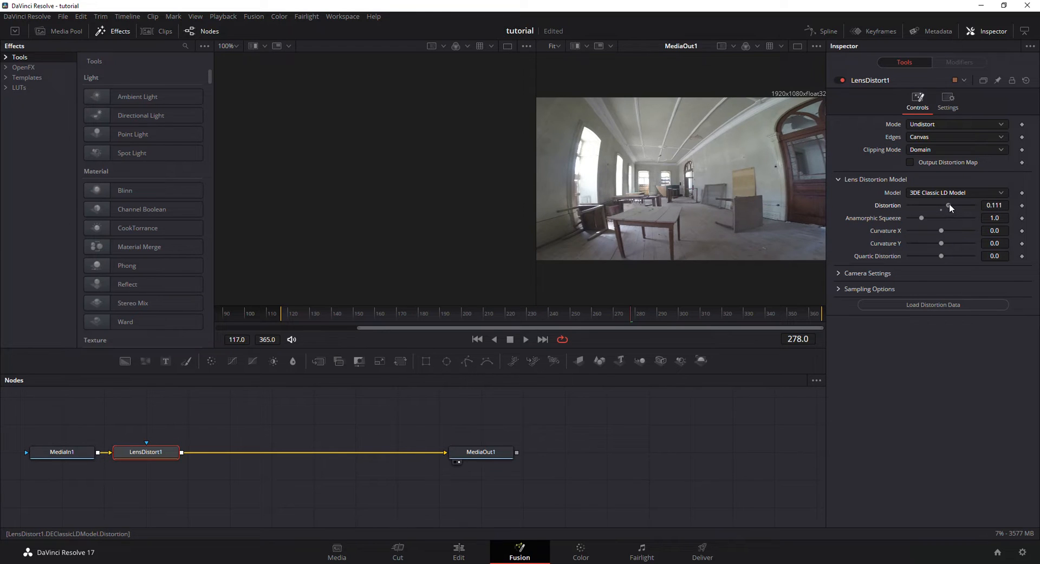
pyautogui.moveTo(945, 206); pyautogui.dragTo(955, 206)
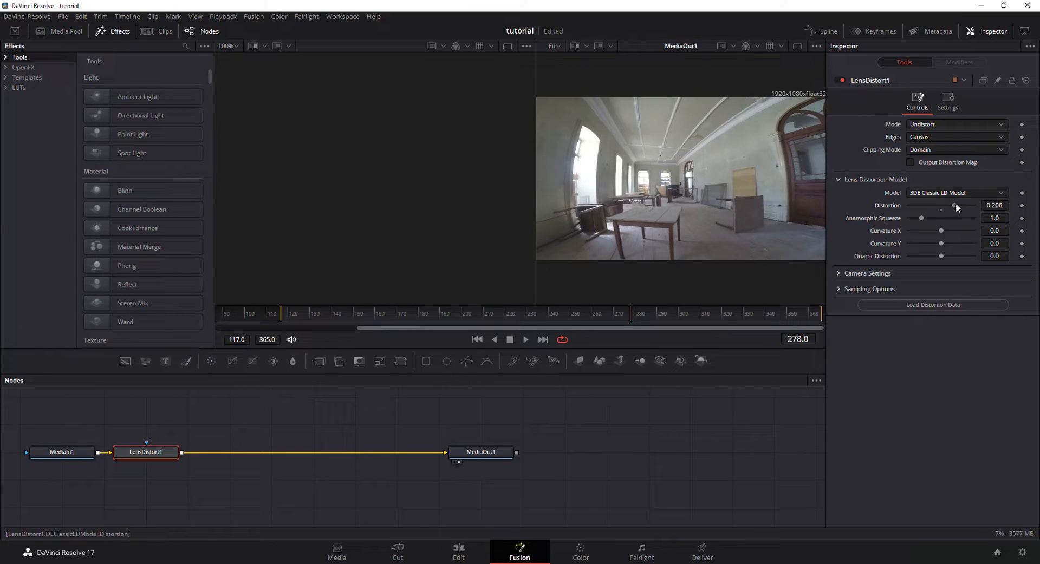
pyautogui.moveTo(954, 205); pyautogui.dragTo(972, 206)
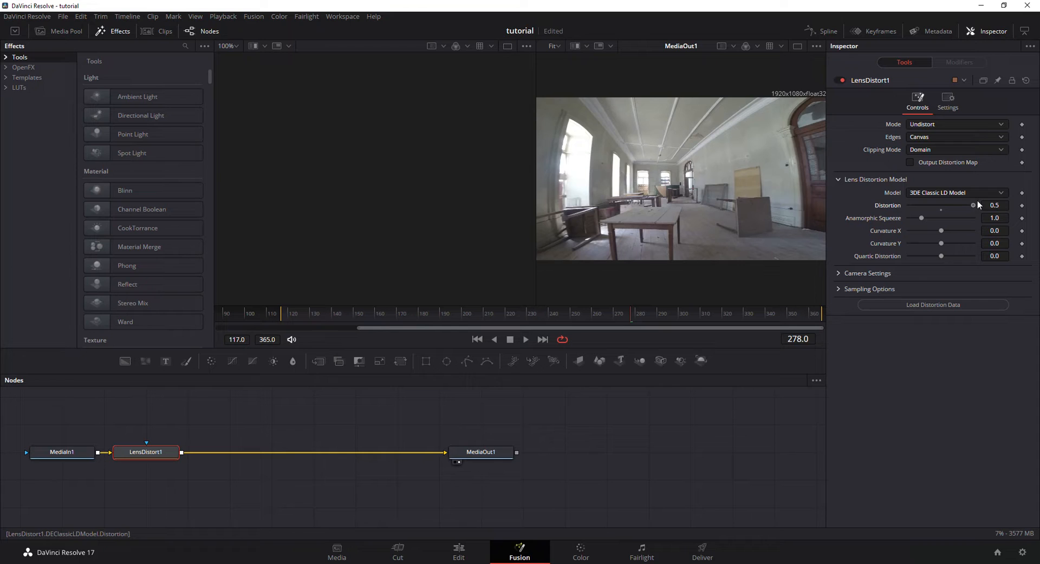
pyautogui.moveTo(973, 205); pyautogui.dragTo(964, 205)
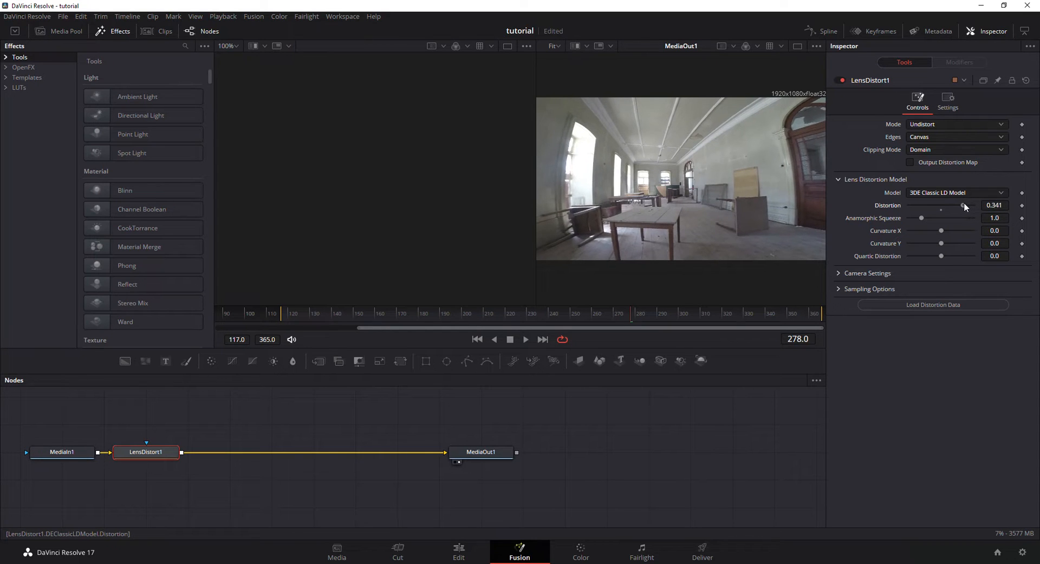
pyautogui.moveTo(940, 206); pyautogui.dragTo(962, 205)
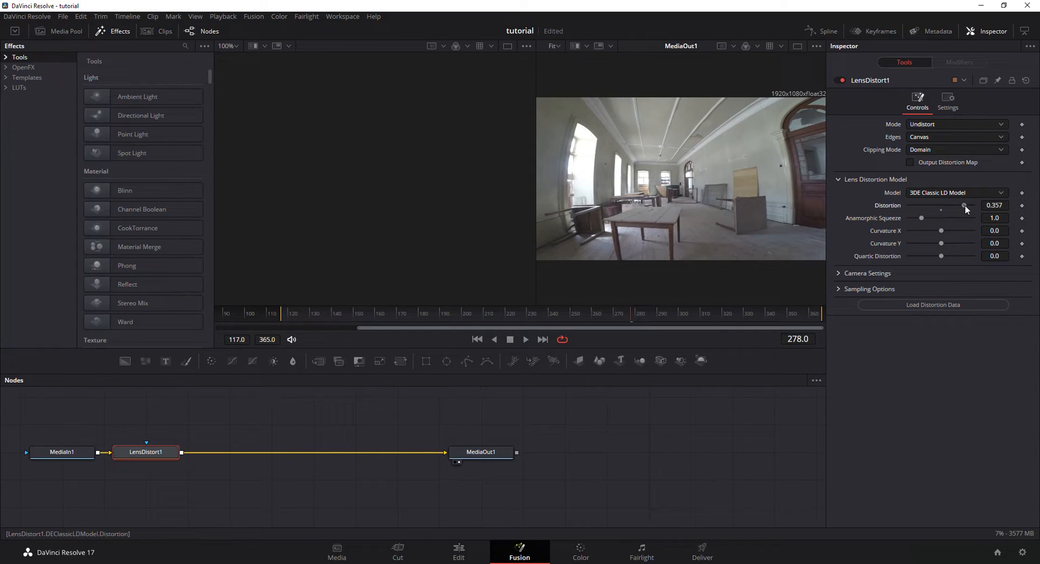
pyautogui.moveTo(966, 206); pyautogui.dragTo(958, 206)
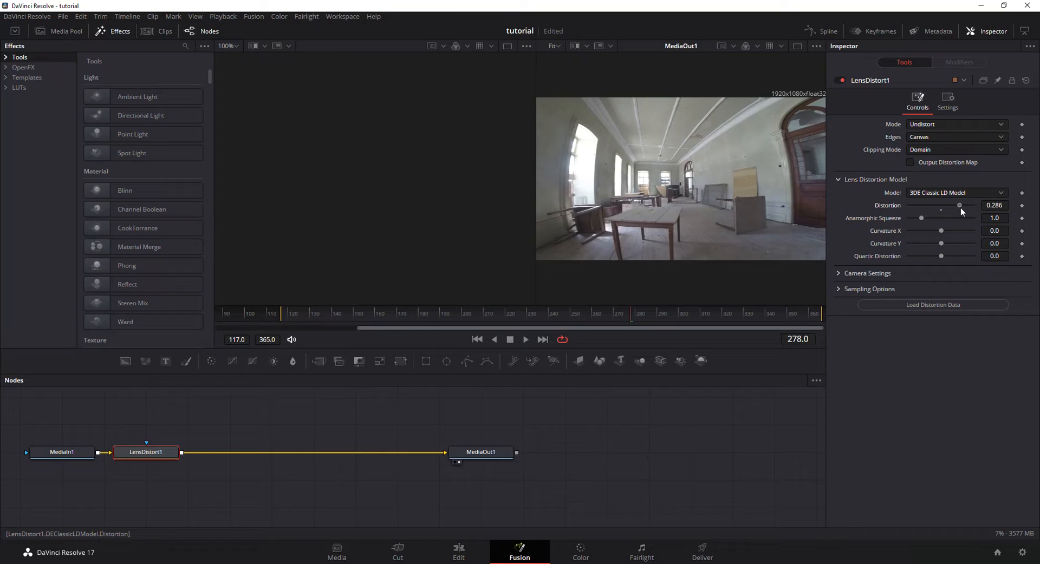
pyautogui.moveTo(958, 205); pyautogui.dragTo(960, 205)
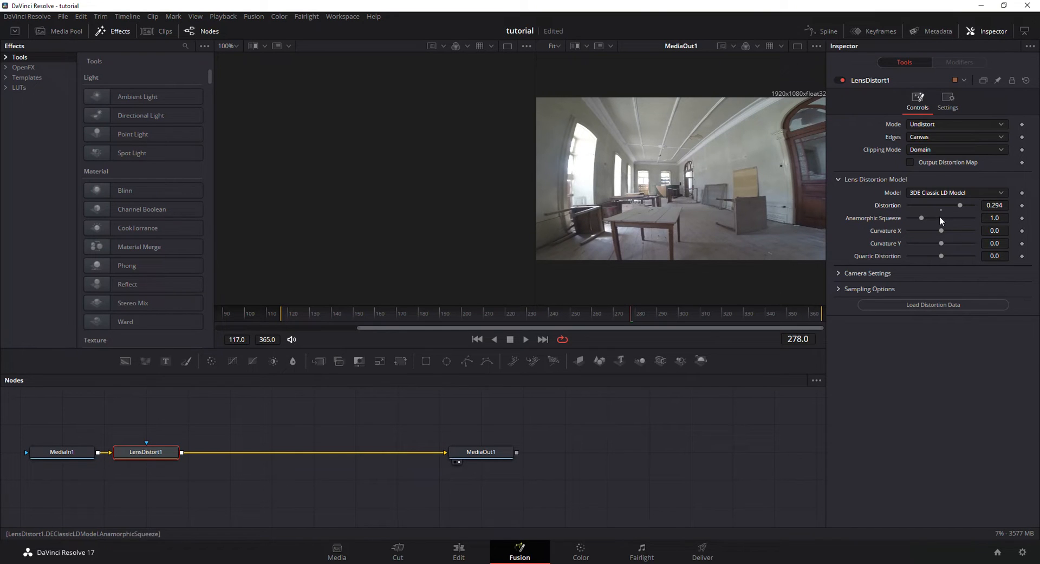
pyautogui.moveTo(939, 230)
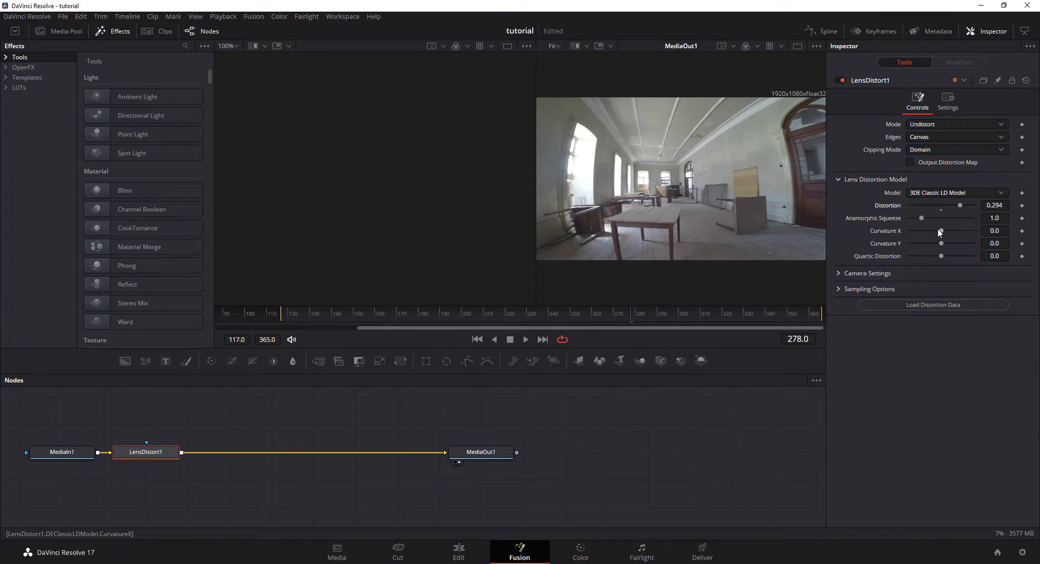
# Try higher Anamorphic Squeeze values, then settle at 1.313
pyautogui.moveTo(922, 218); pyautogui.dragTo(928, 218)
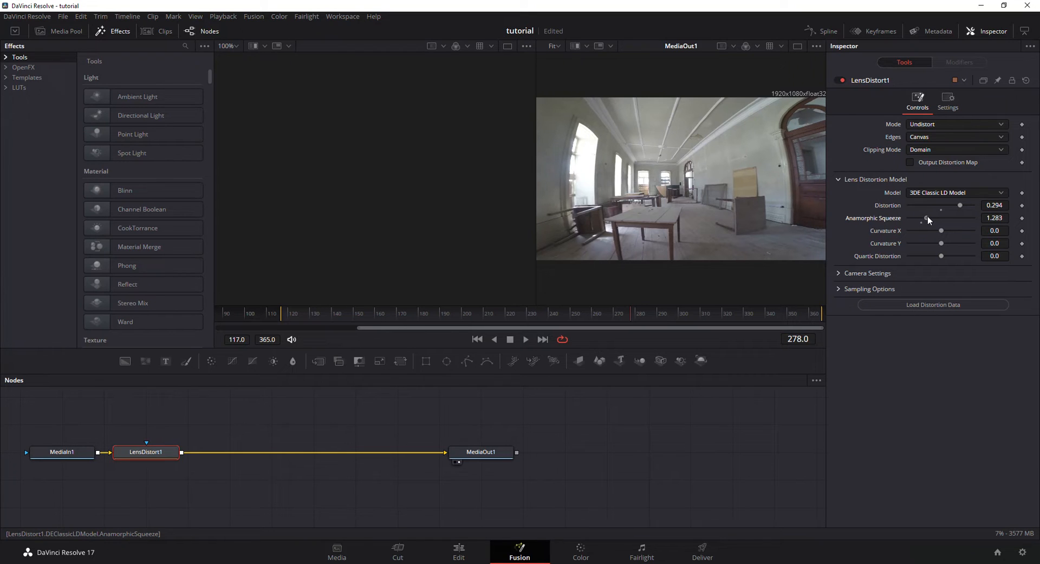
pyautogui.moveTo(925, 219); pyautogui.dragTo(937, 219)
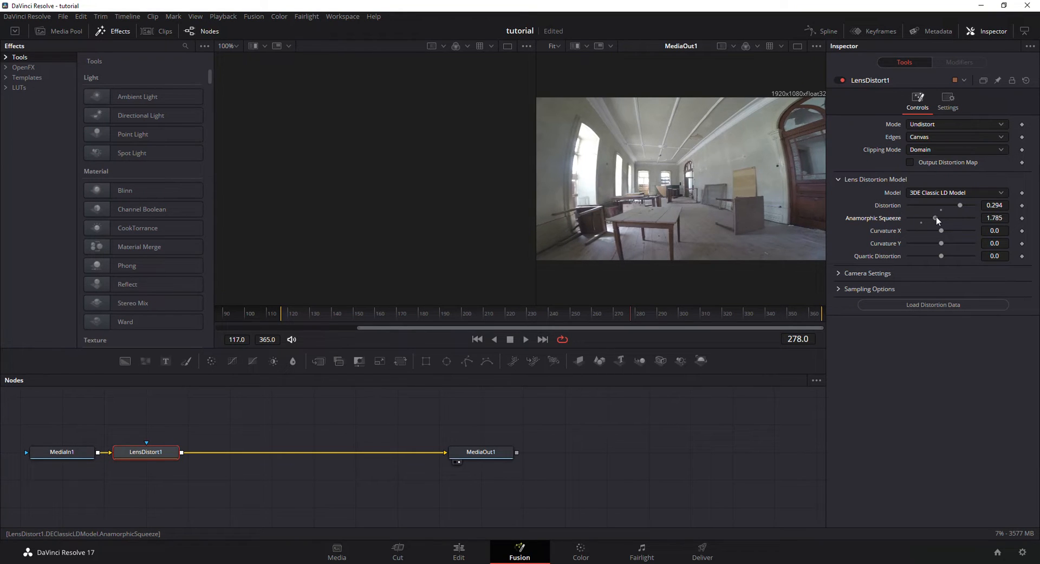
pyautogui.moveTo(936, 221); pyautogui.dragTo(927, 217)
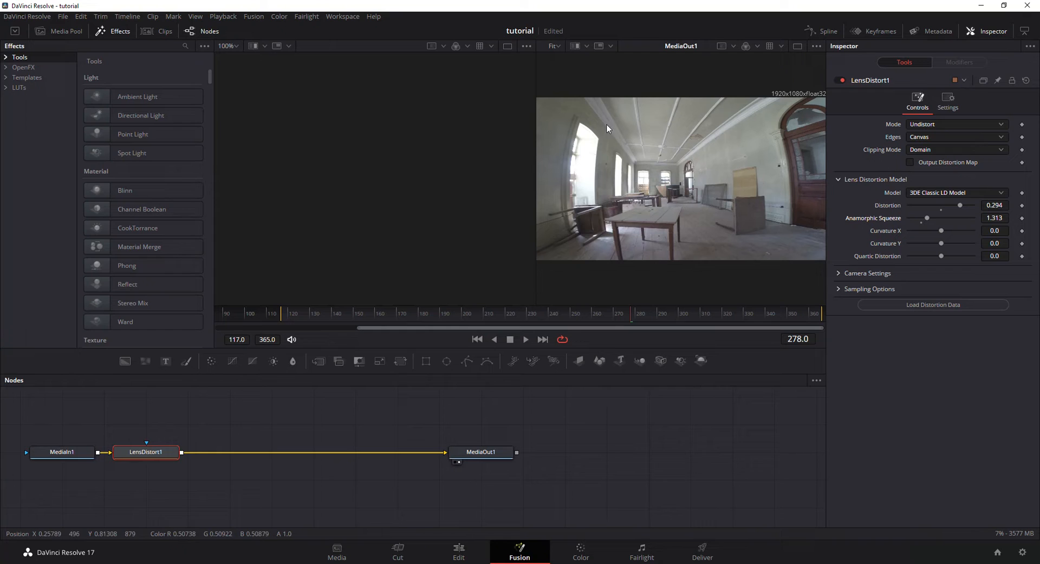
pyautogui.moveTo(570, 158)
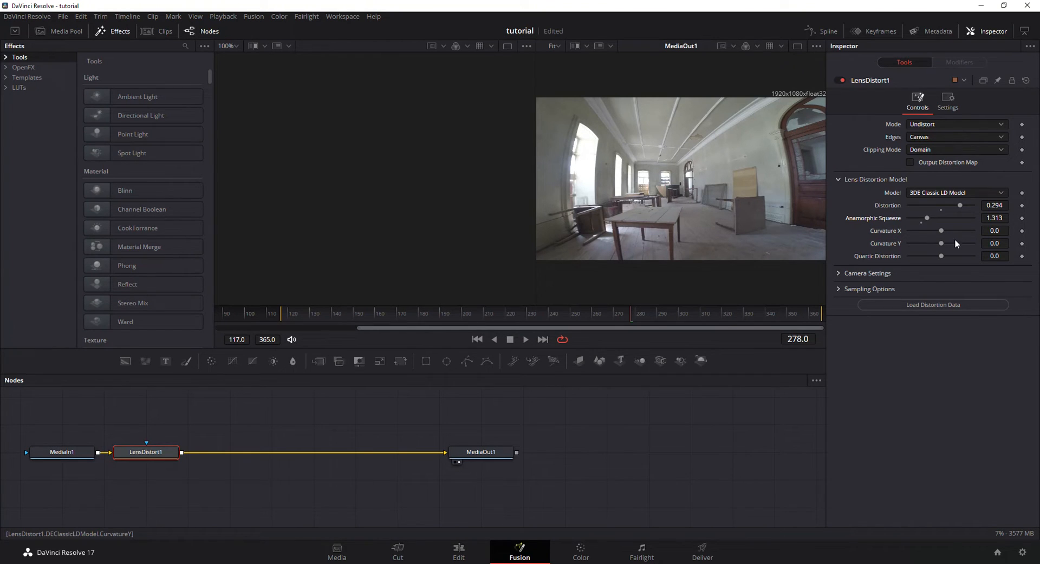
# Bring Curvature X to 0.405 and return Quartic Distortion to 0.0
pyautogui.moveTo(940, 230); pyautogui.dragTo(937, 230)
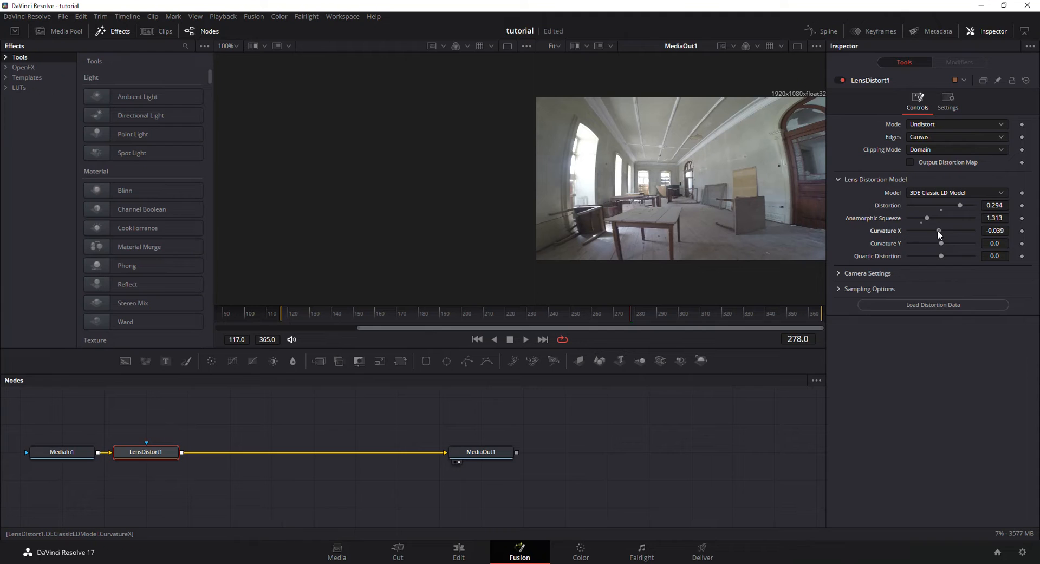
pyautogui.moveTo(941, 230); pyautogui.dragTo(934, 230)
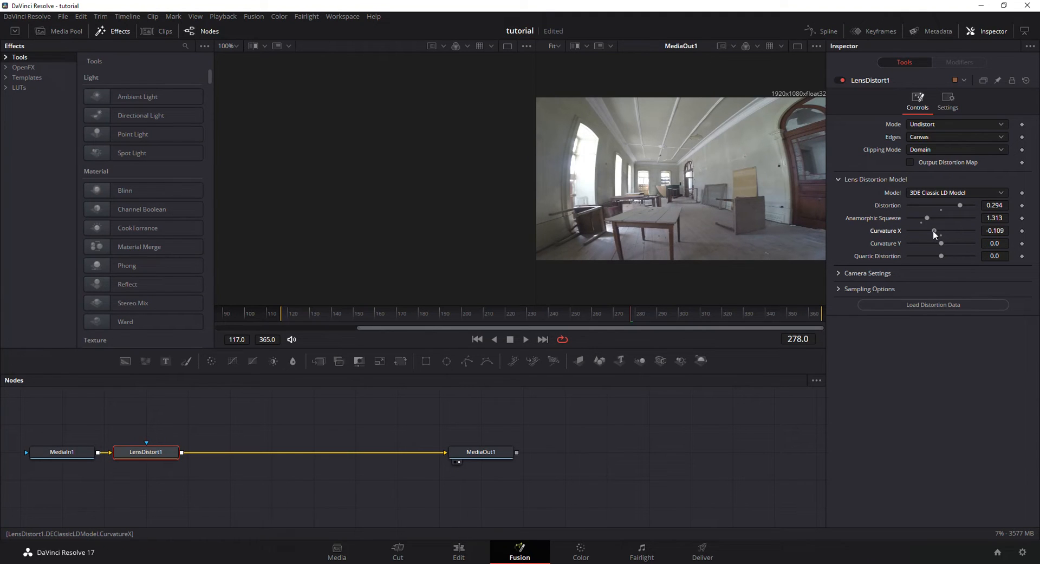
pyautogui.moveTo(934, 231); pyautogui.dragTo(947, 231)
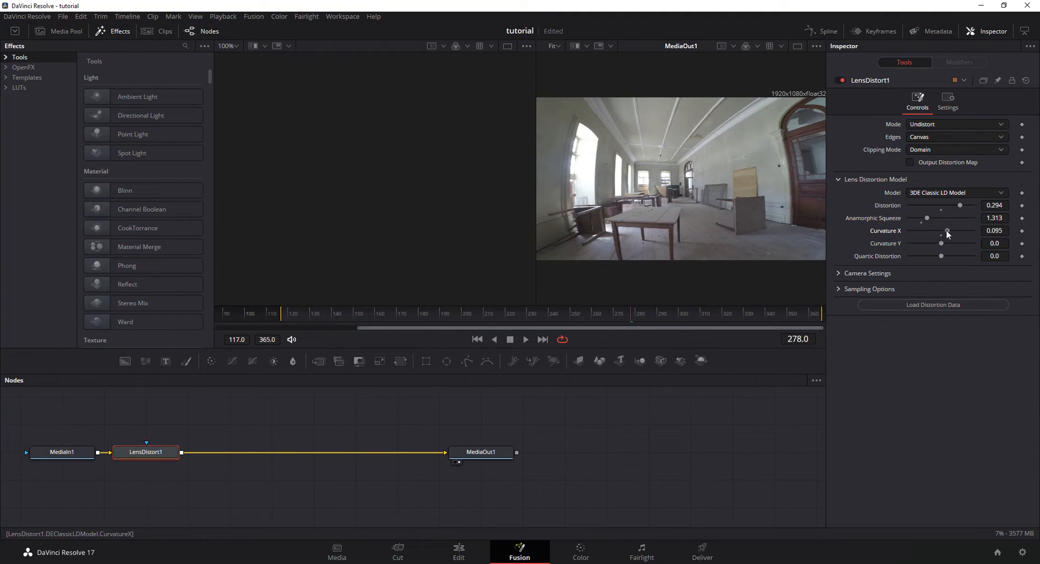
pyautogui.moveTo(947, 233); pyautogui.dragTo(962, 232)
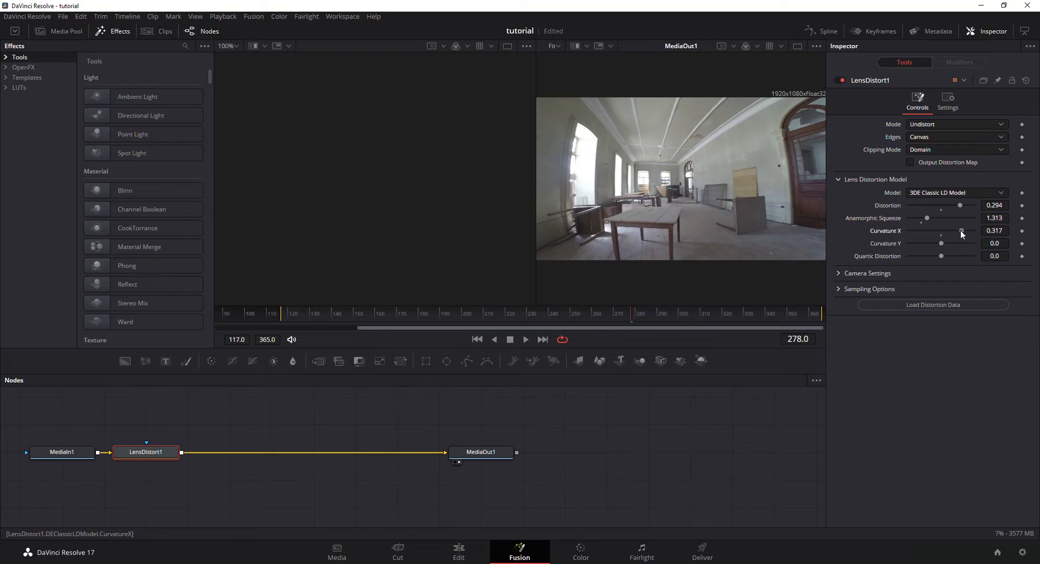
pyautogui.moveTo(960, 230); pyautogui.dragTo(967, 230)
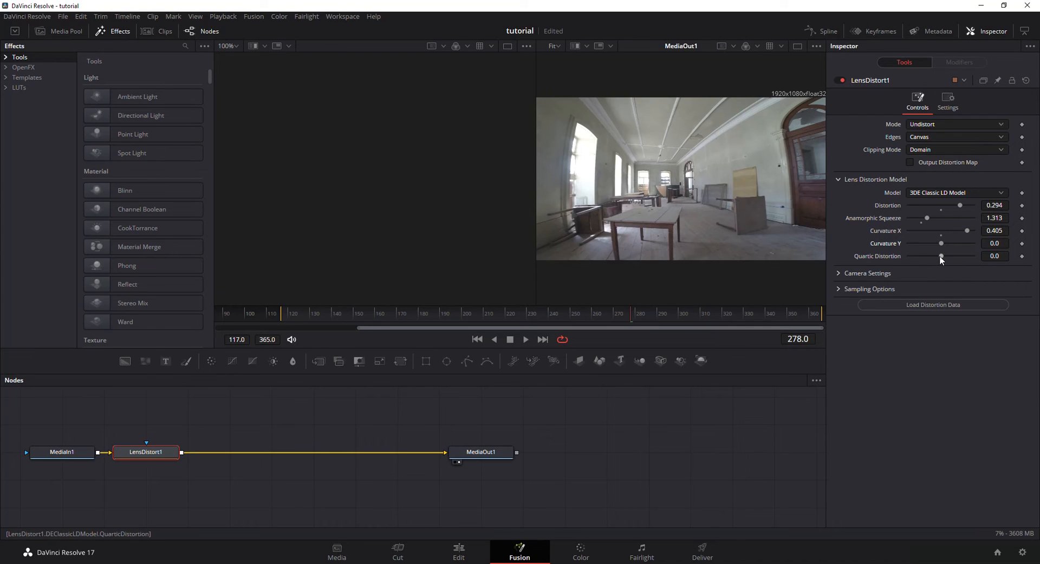
pyautogui.moveTo(940, 258); pyautogui.dragTo(949, 258)
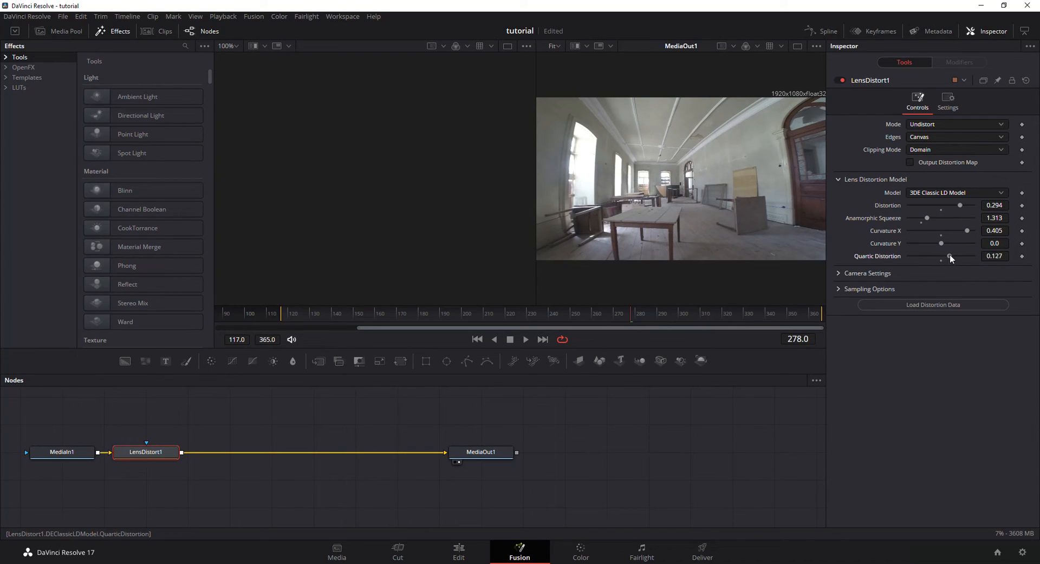
pyautogui.moveTo(940, 260); pyautogui.dragTo(951, 259)
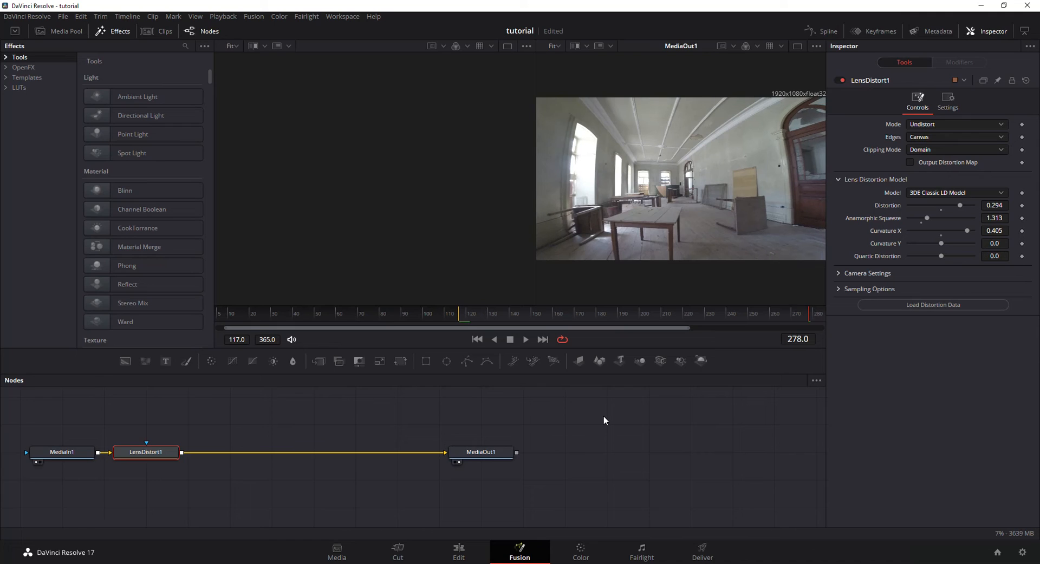
pyautogui.moveTo(576, 204)
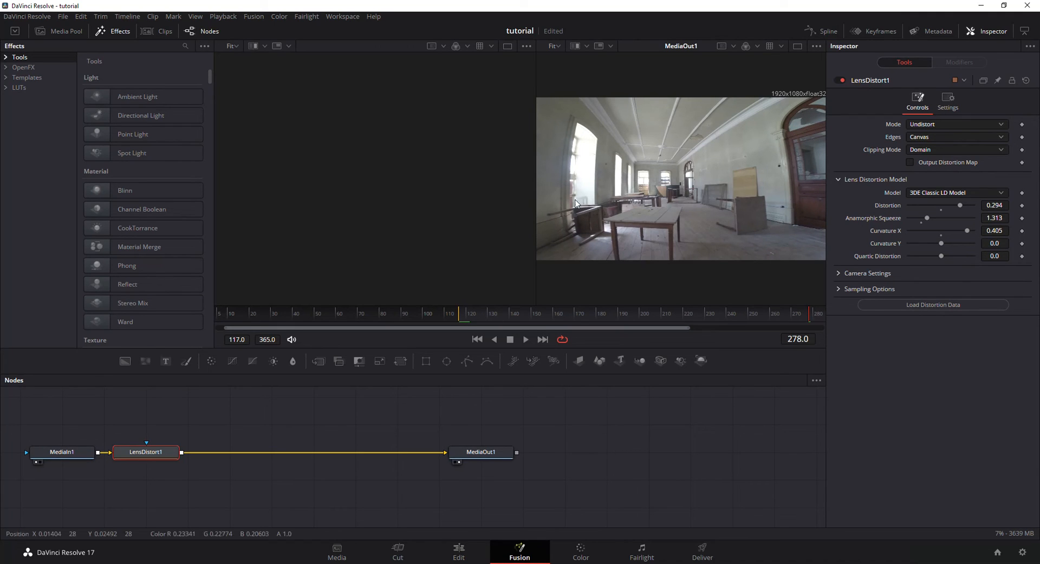
pyautogui.moveTo(61, 452)
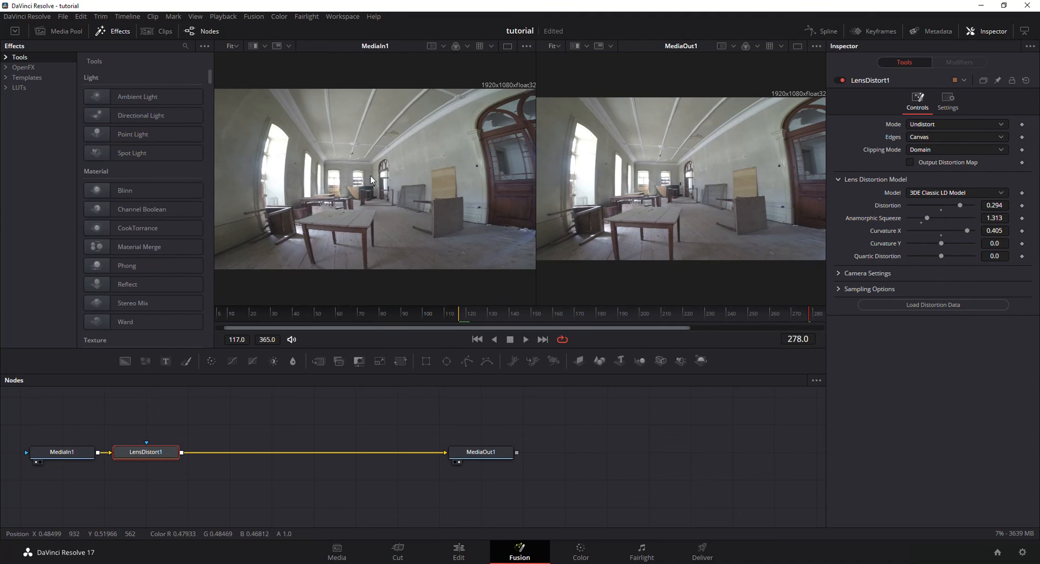
pyautogui.moveTo(251, 149)
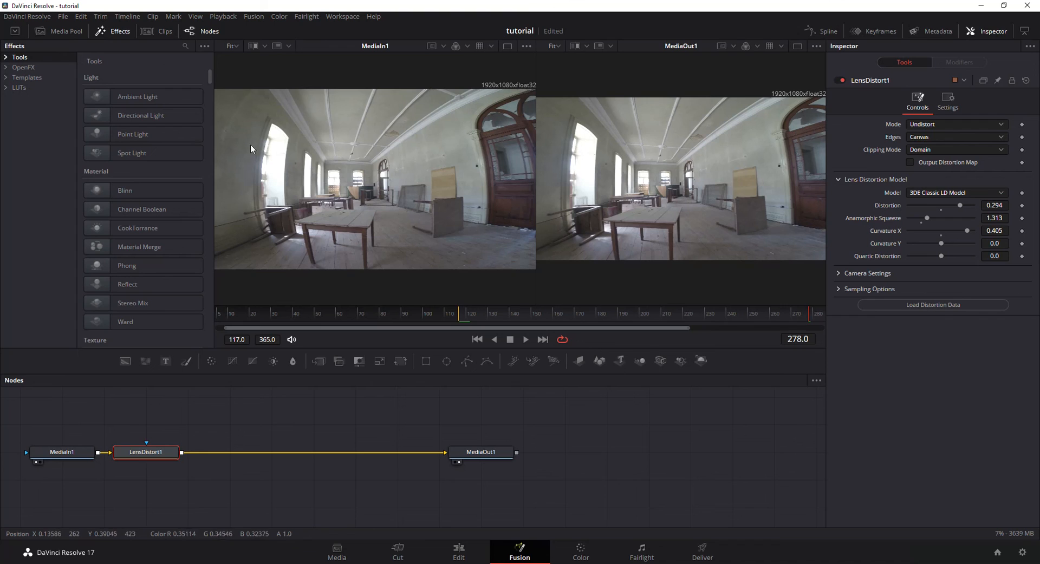
pyautogui.moveTo(572, 141)
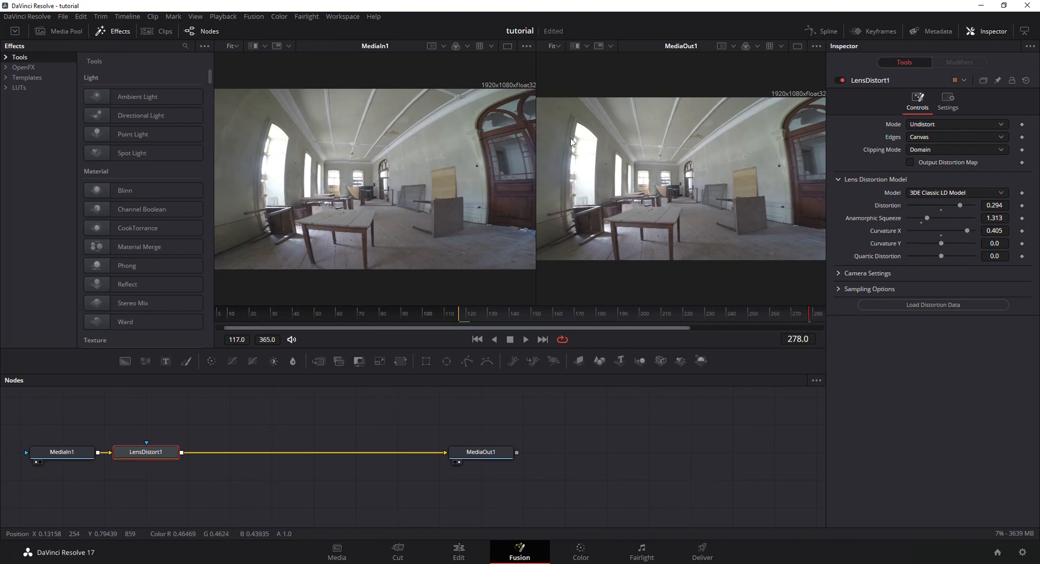
pyautogui.moveTo(633, 170)
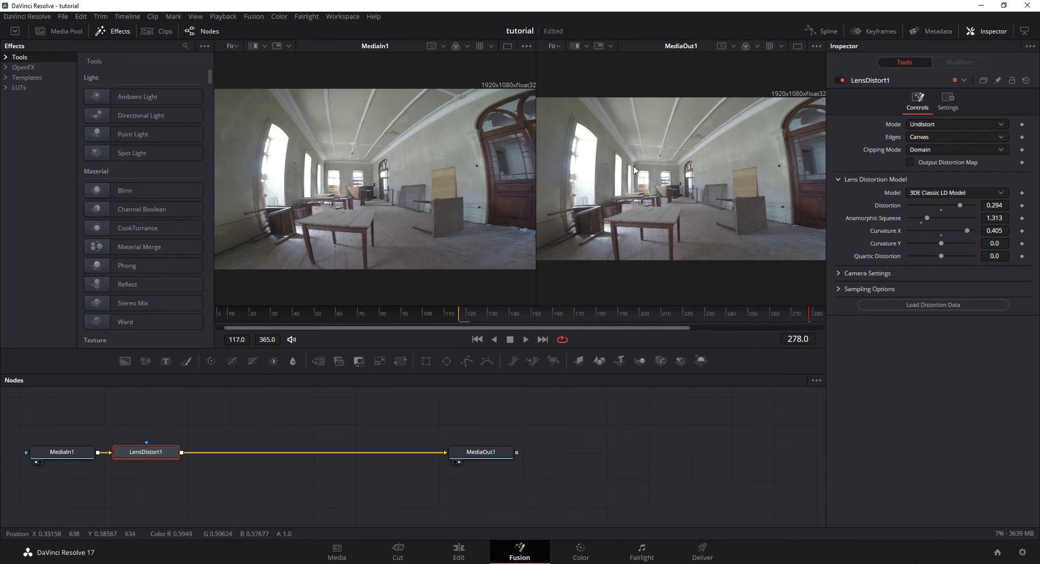